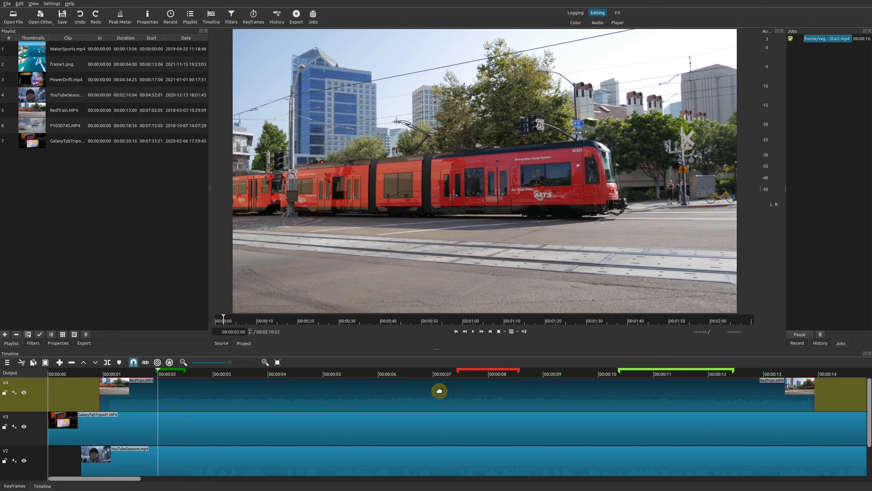
mouse_move(393, 381)
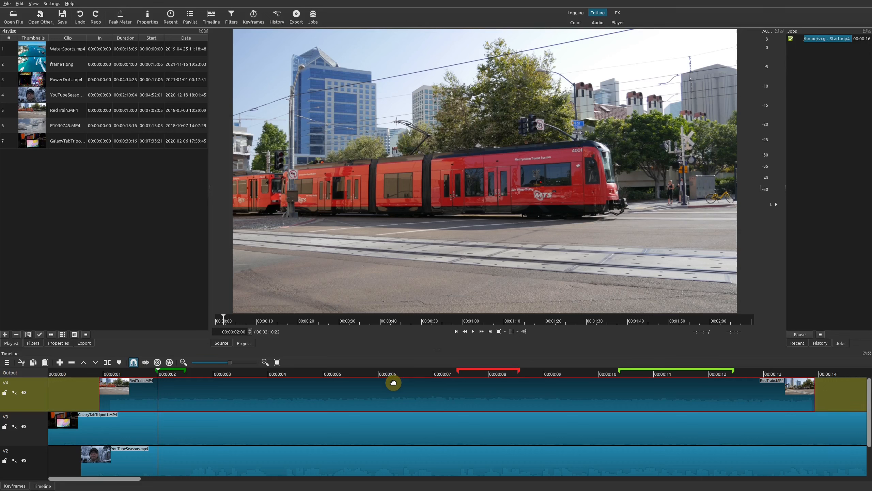
- Dismiss the version information notice in Shotcut
click(70, 4)
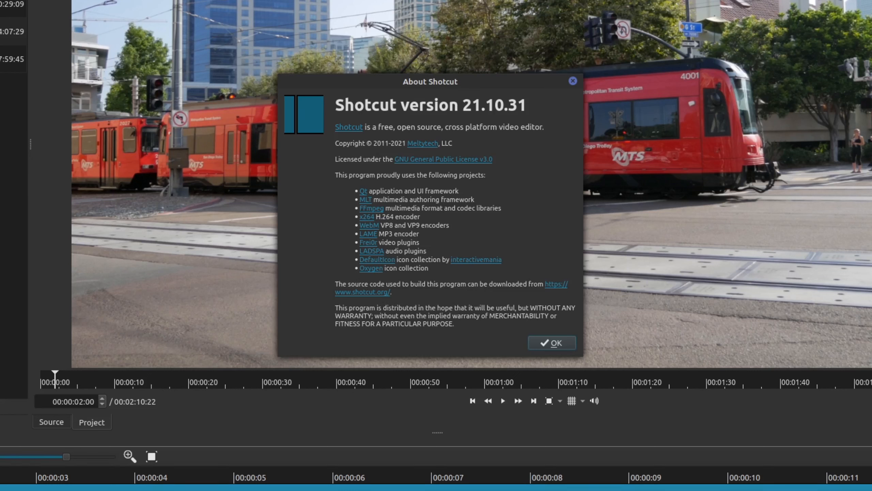
click(552, 342)
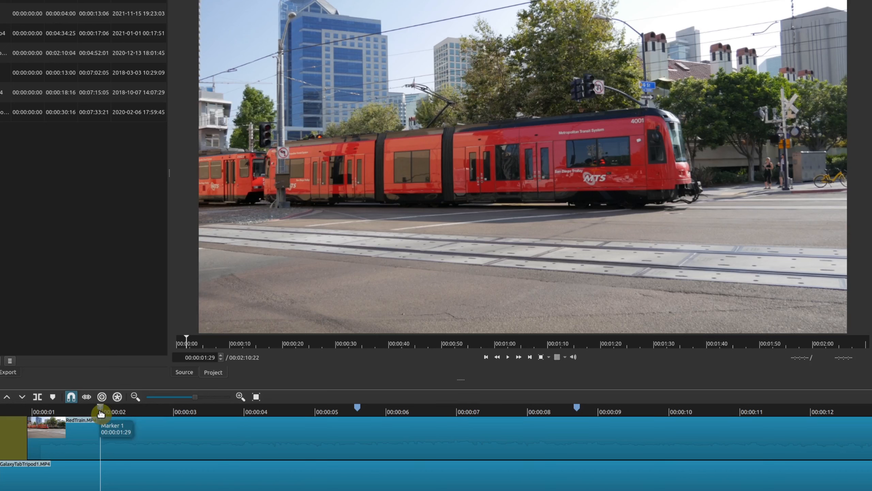
- Edit Marker 1 to rename it 'Start - Intro Music' and open its colour choices
right_click(101, 412)
text(Start - Intro Music)
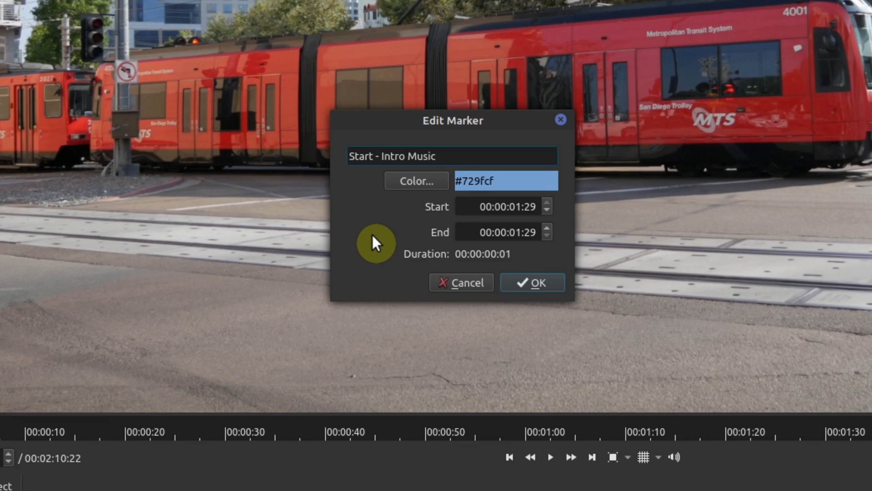
click(440, 155)
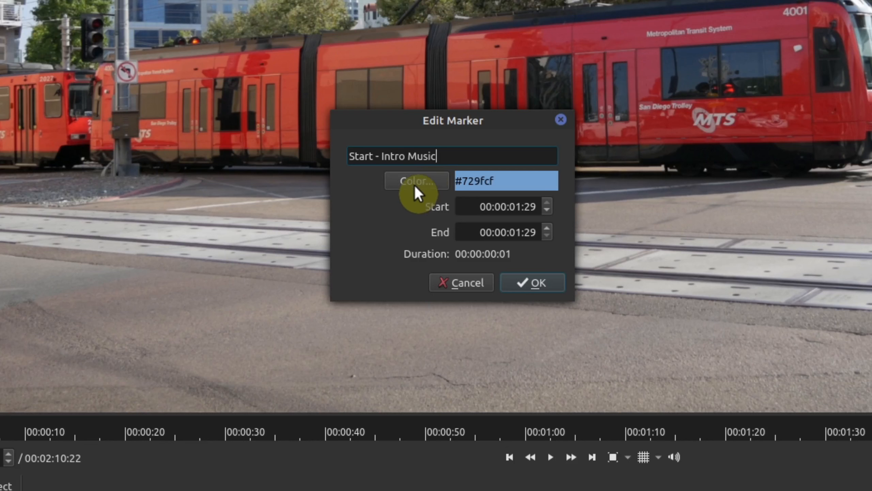
click(533, 282)
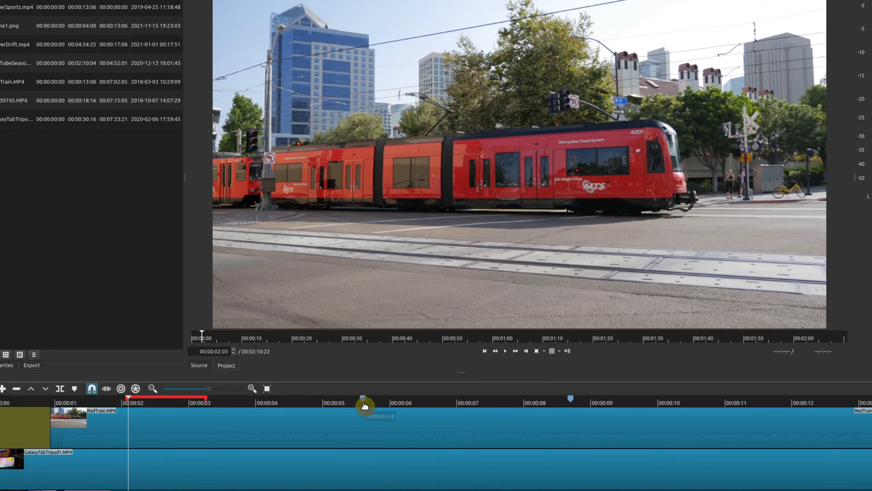
mouse_move(365, 403)
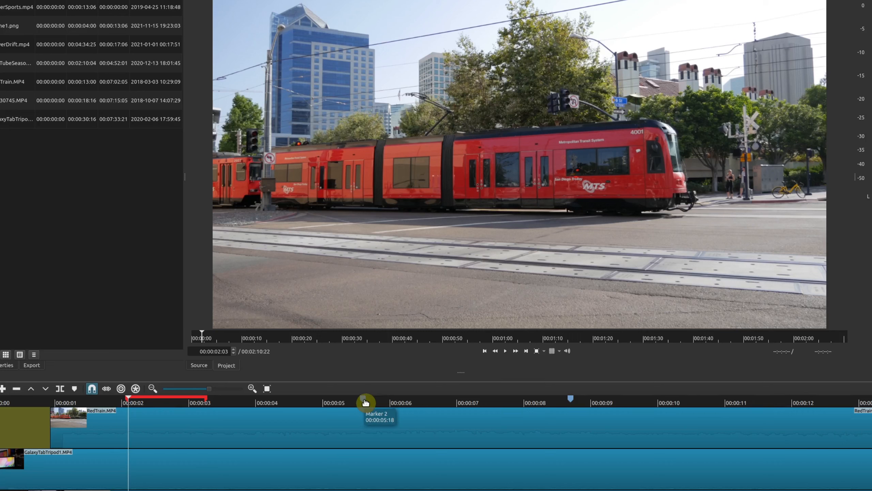
mouse_move(364, 401)
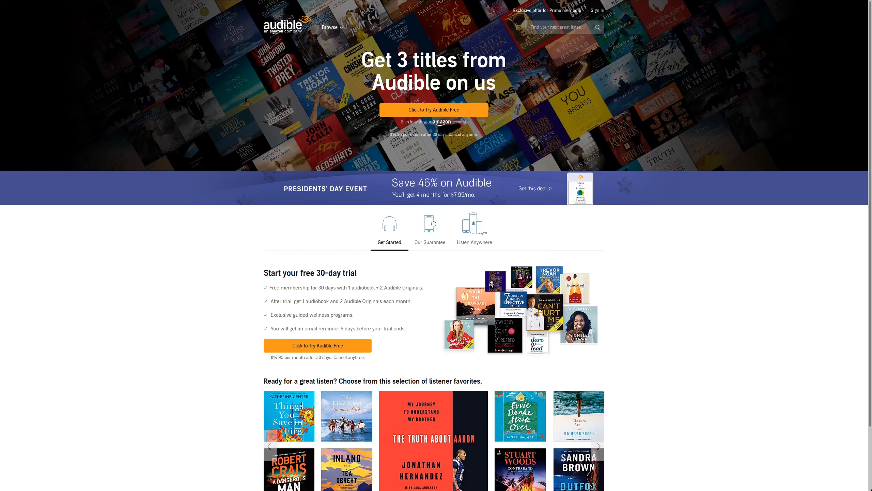
scroll(down, 3)
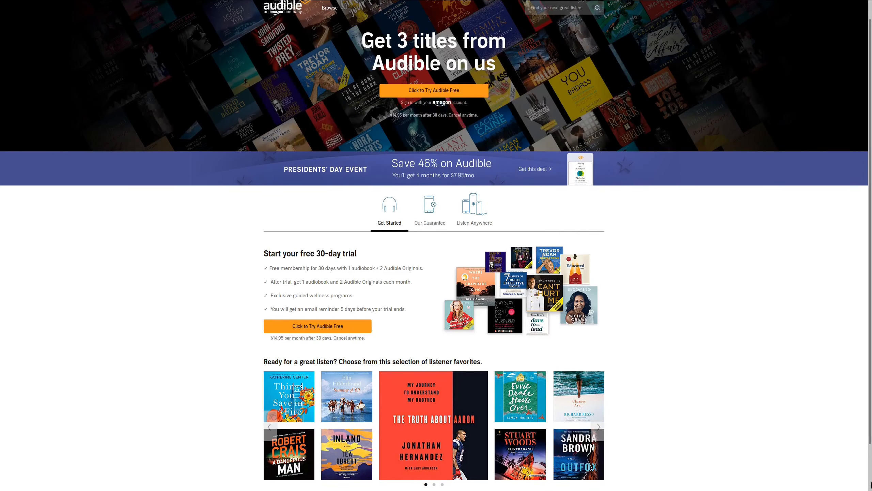
scroll(down, 3)
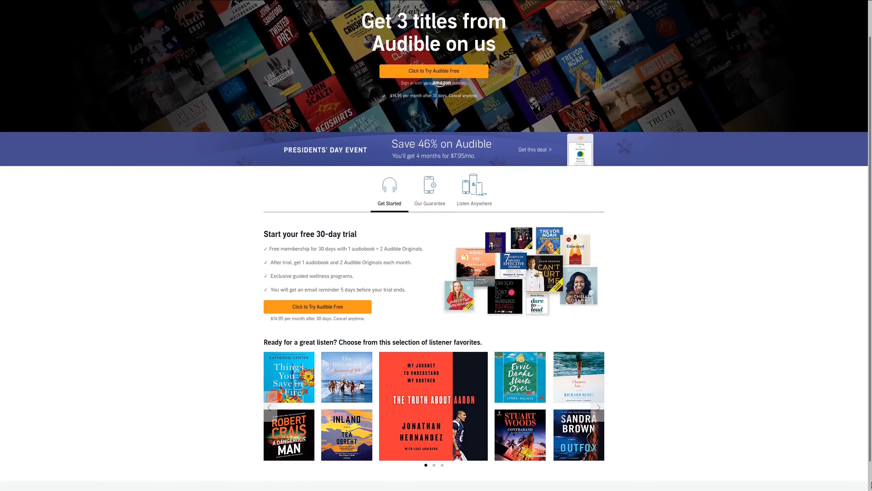
scroll(down, 3)
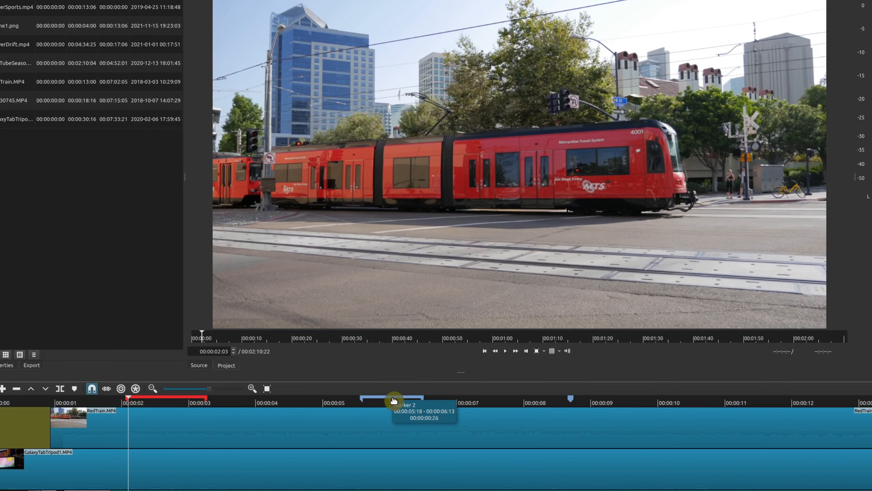
- Rename Marker 2 to 'Middle' and colour it green
right_click(393, 400)
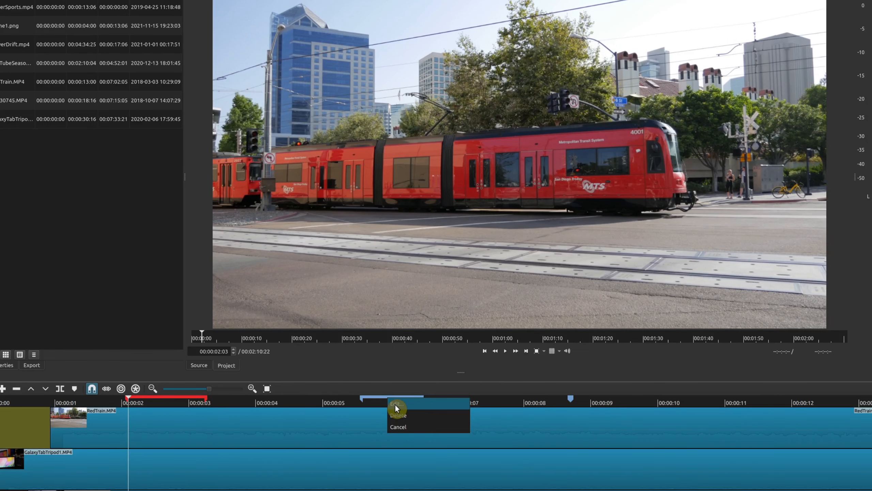
click(396, 404)
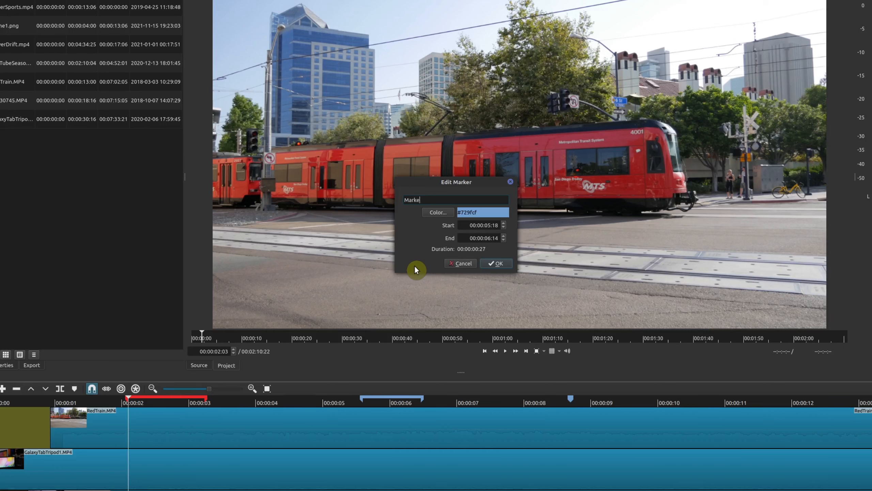
text(Middle)
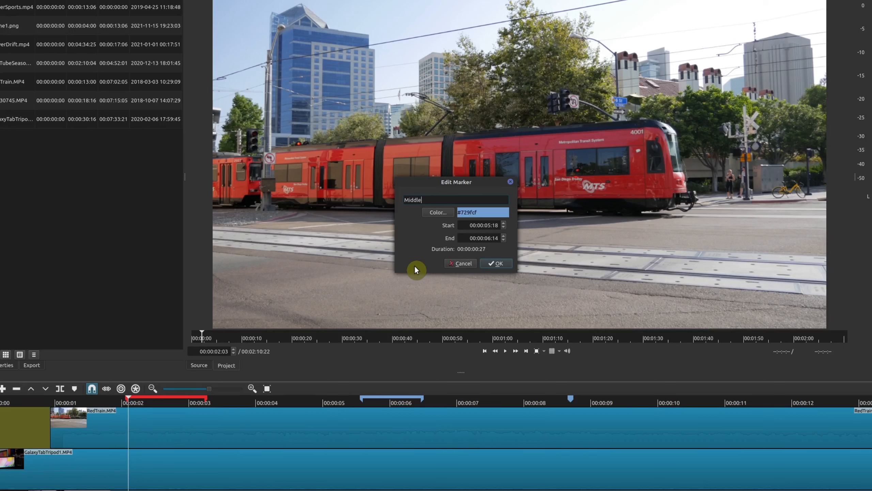
click(438, 212)
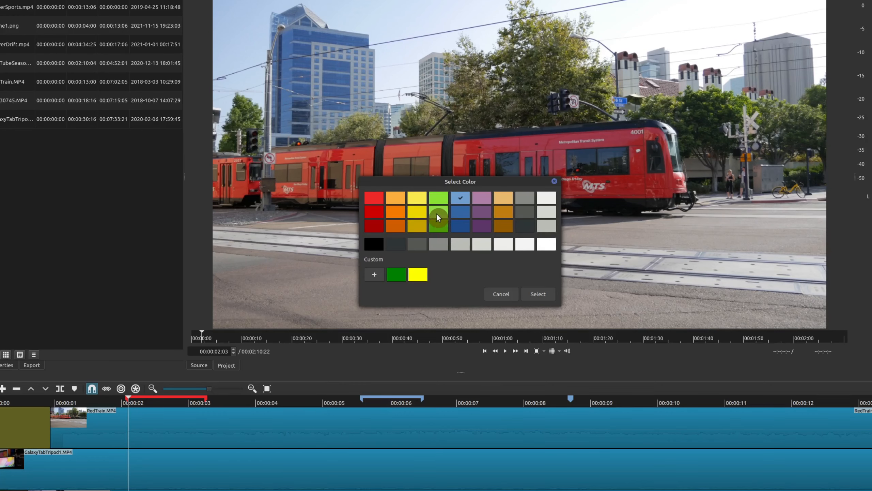
click(538, 294)
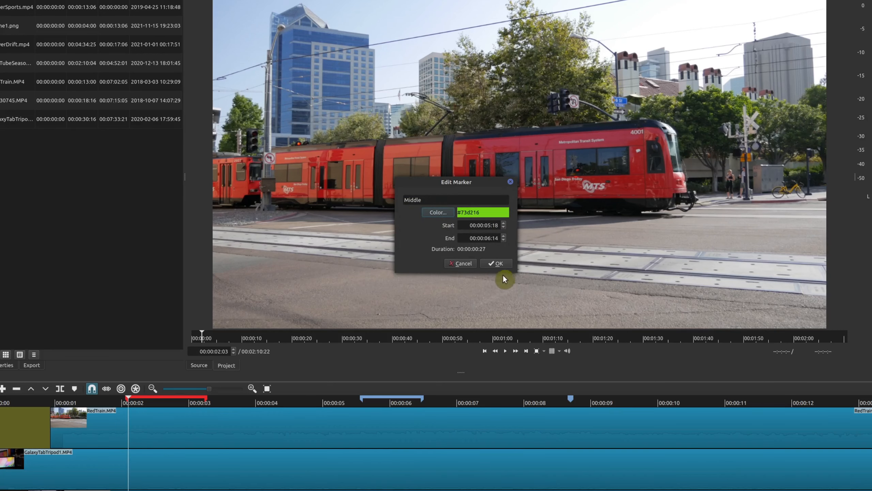
click(496, 263)
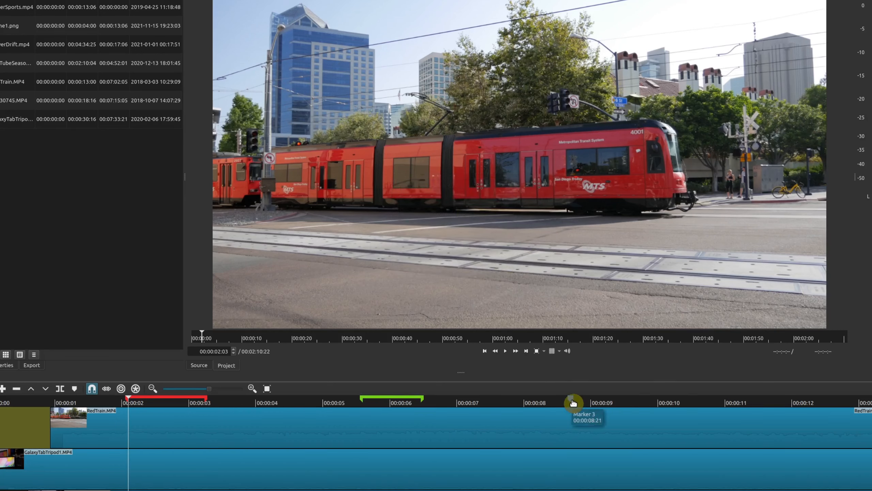
- Change Marker 3 at 00:00:08:21 to yellow
double_click(572, 402)
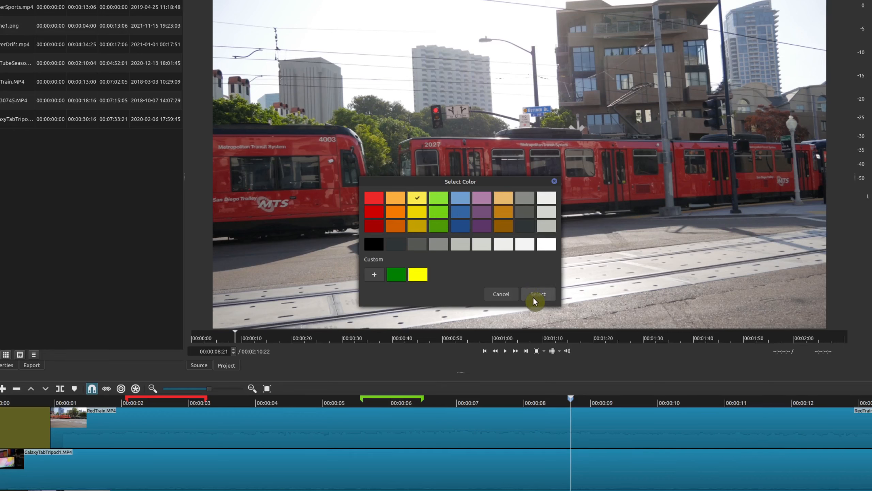
click(538, 294)
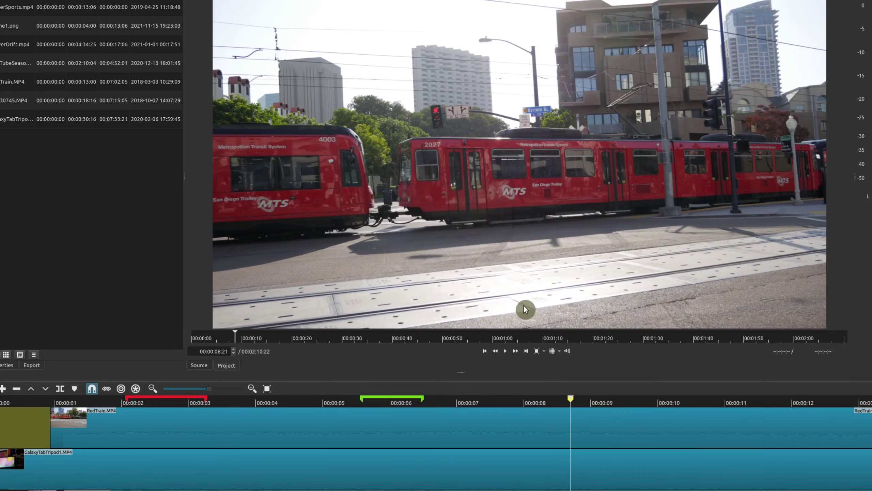
mouse_move(570, 413)
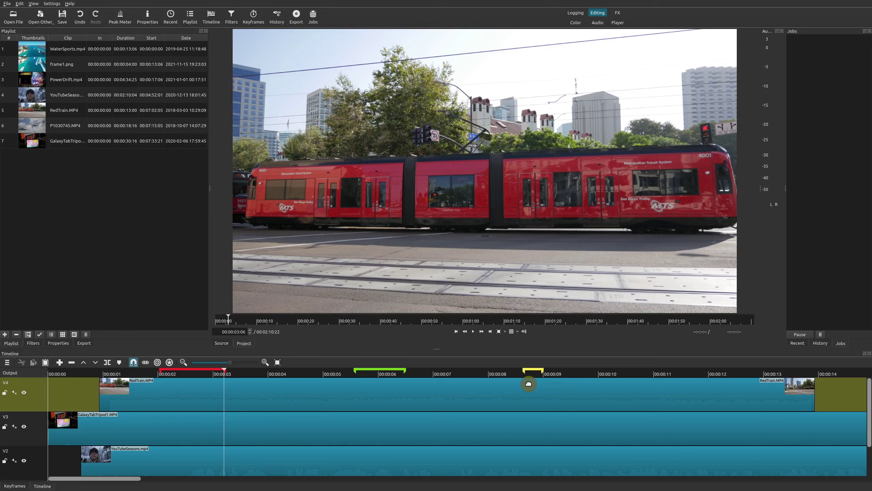
mouse_move(437, 465)
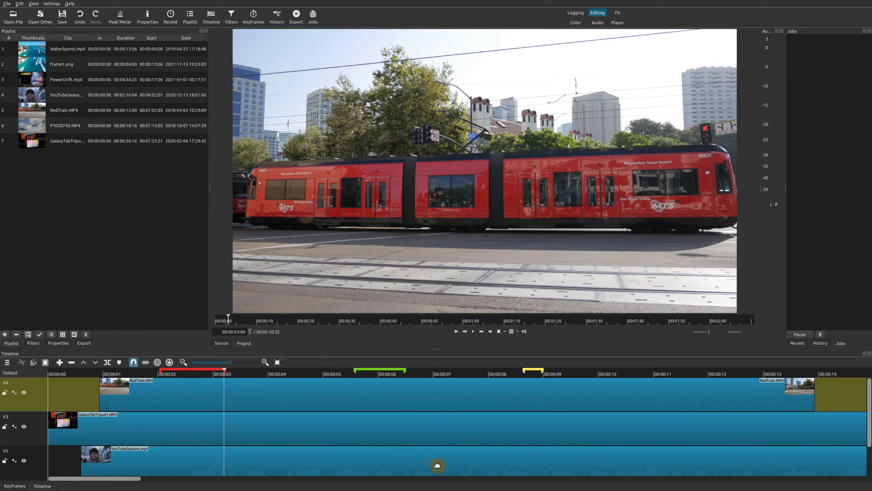
mouse_move(347, 397)
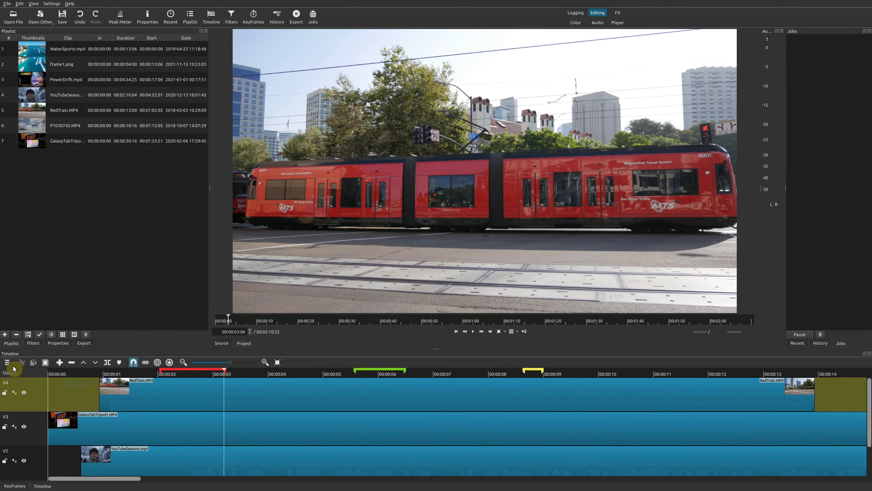
- Set the export source to 'Marker: Start - Intro Music' in the Export panel
click(296, 14)
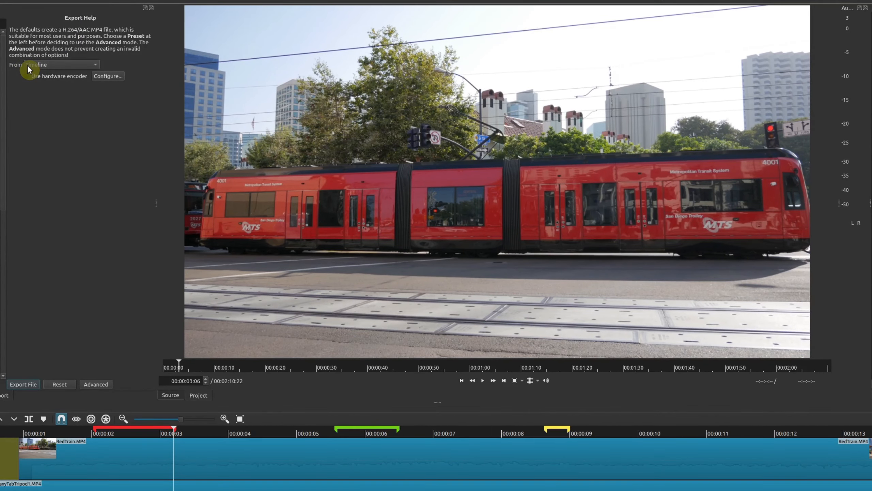
click(62, 64)
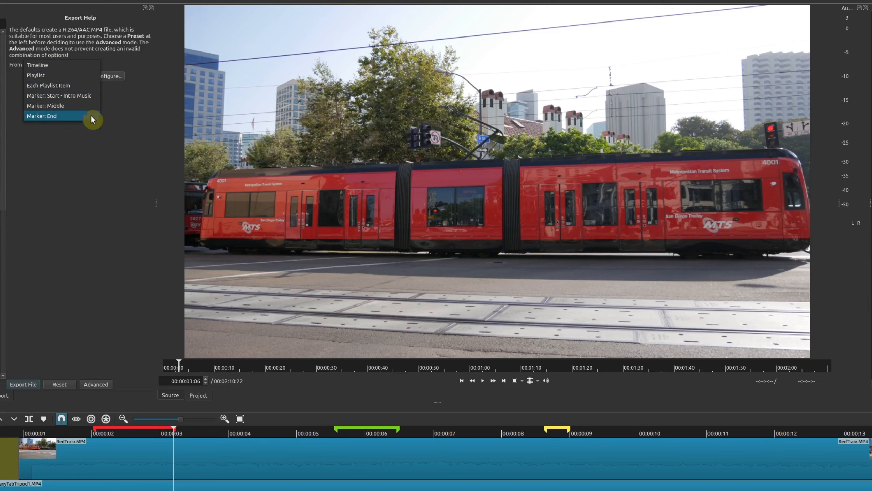
mouse_move(91, 83)
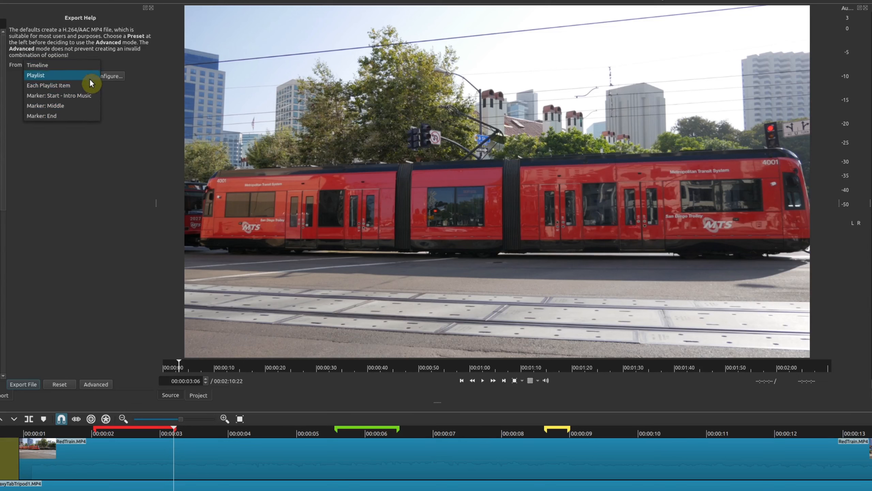
mouse_move(95, 119)
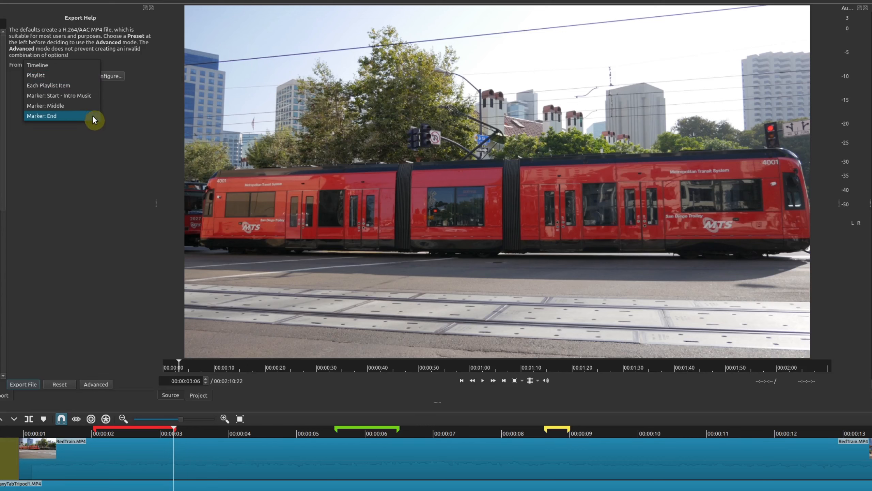
mouse_move(85, 102)
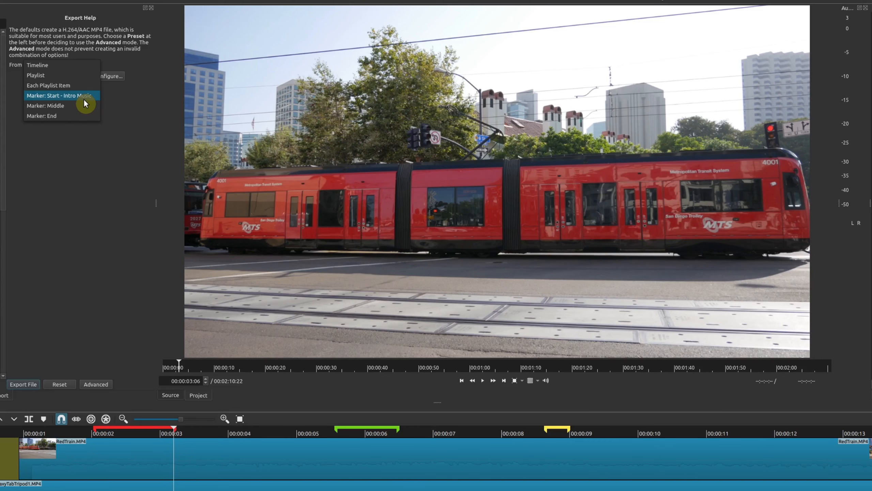
click(59, 95)
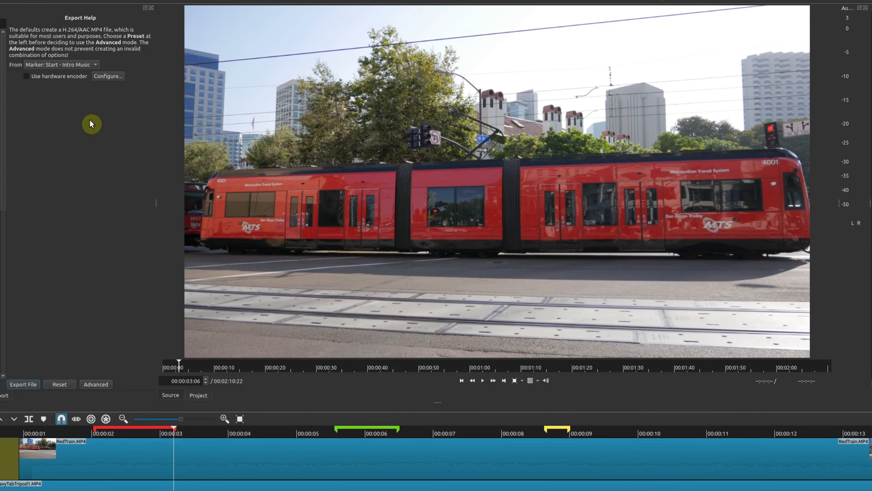
- Start the export job for the Start - Intro Music range via Export File
click(23, 384)
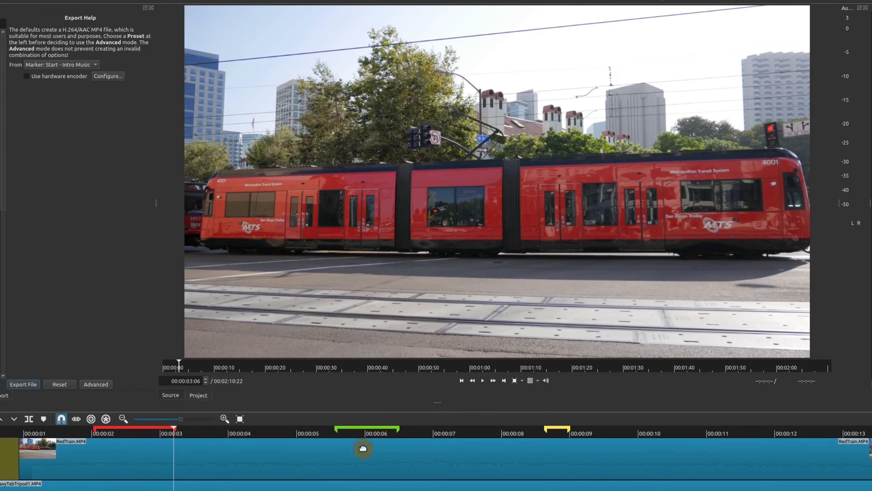
mouse_move(379, 450)
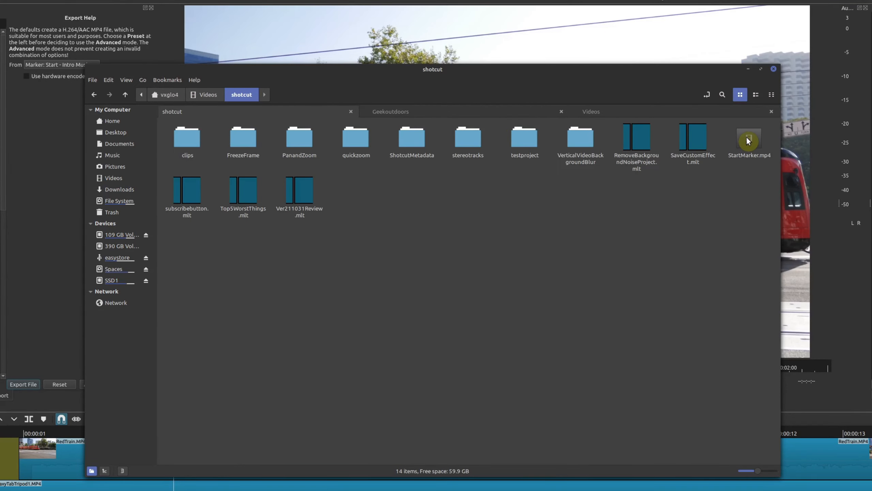
- Select StartMarker.mp4 in the shotcut folder to verify it, then close Nemo
click(749, 138)
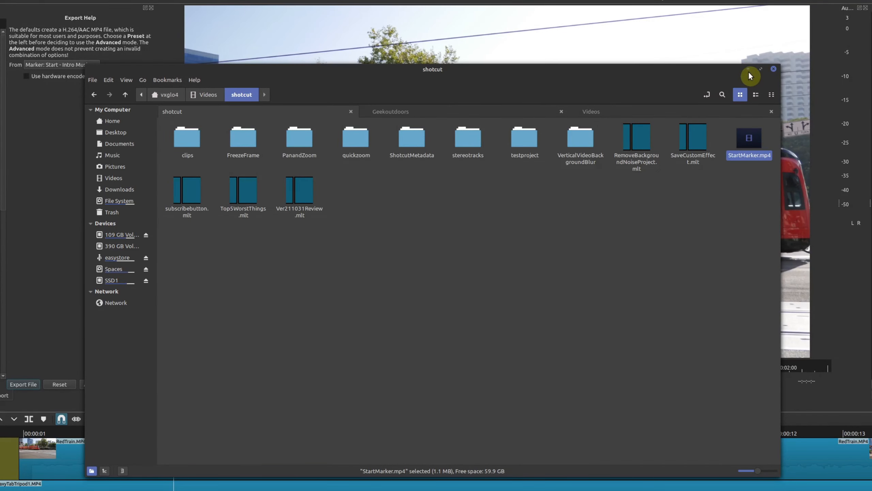
click(773, 69)
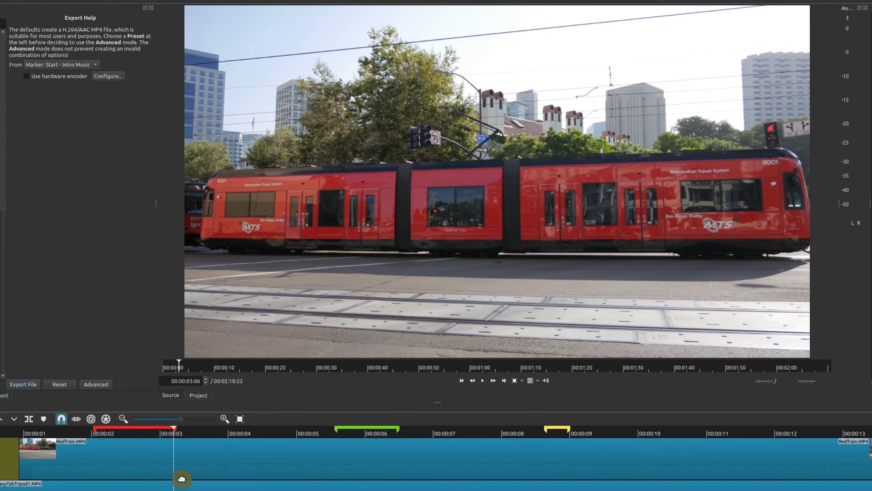
mouse_move(186, 473)
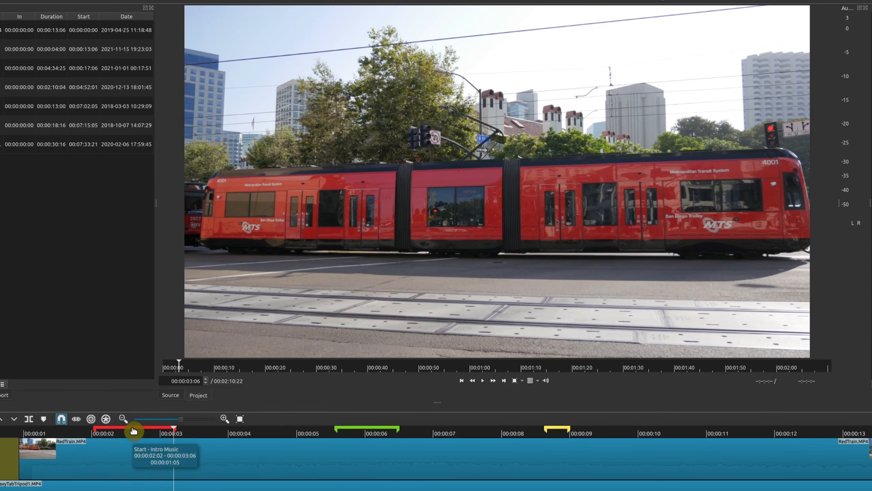
- Drag the red Start - Intro Music range later and the yellow marker earlier
drag(132, 430, 179, 430)
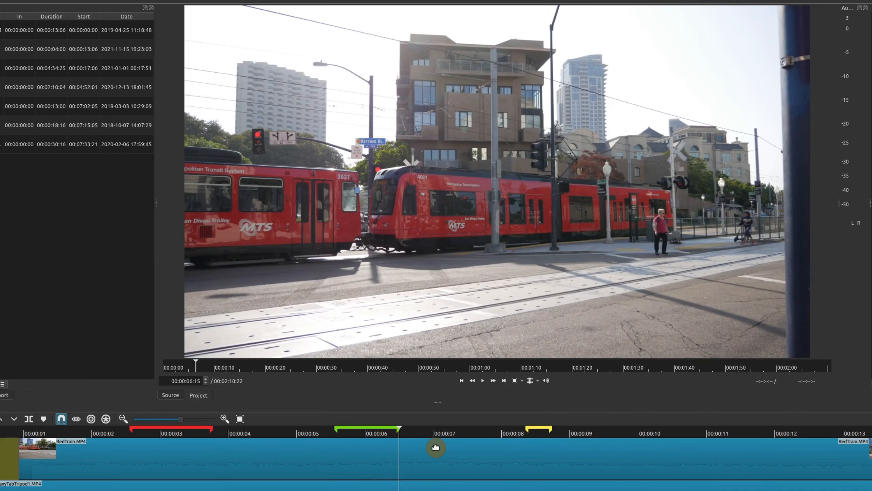
drag(436, 446, 545, 442)
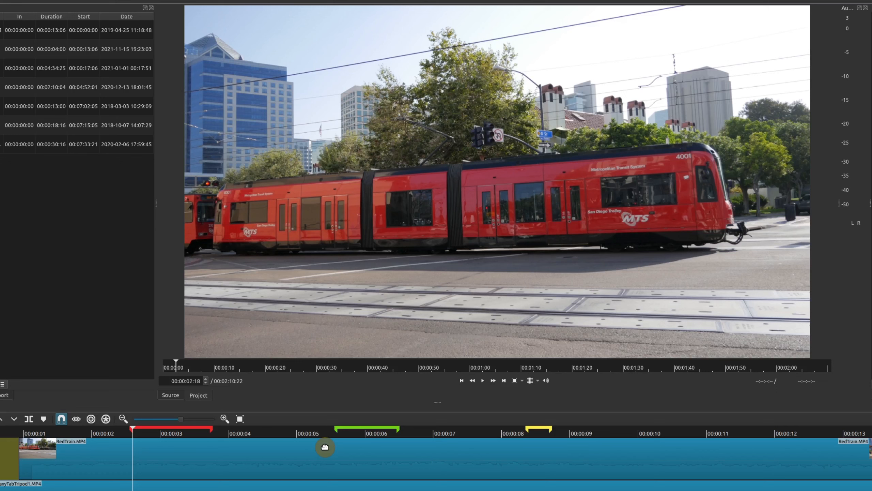
mouse_move(237, 452)
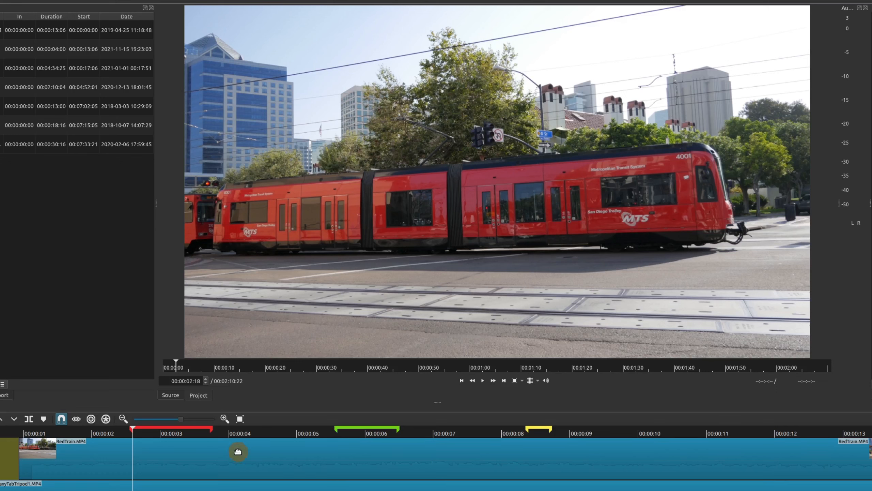
- Open the timeline track context menu and scroll down through it
right_click(273, 437)
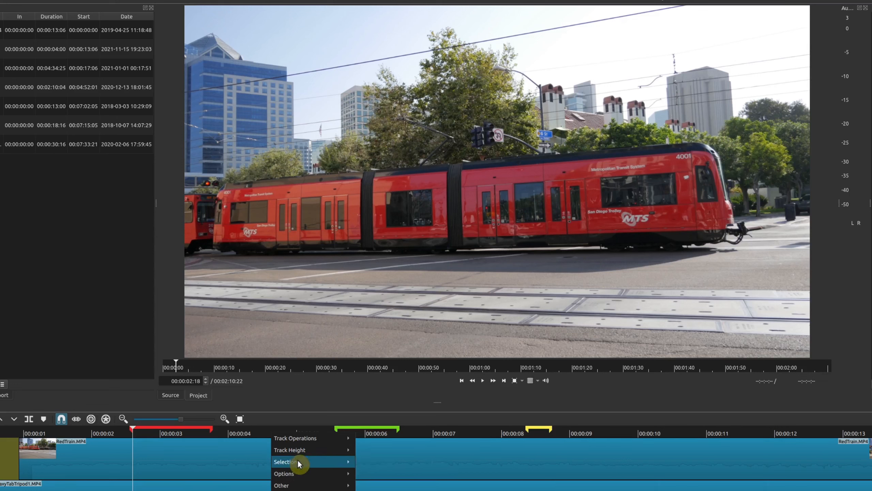
mouse_move(300, 445)
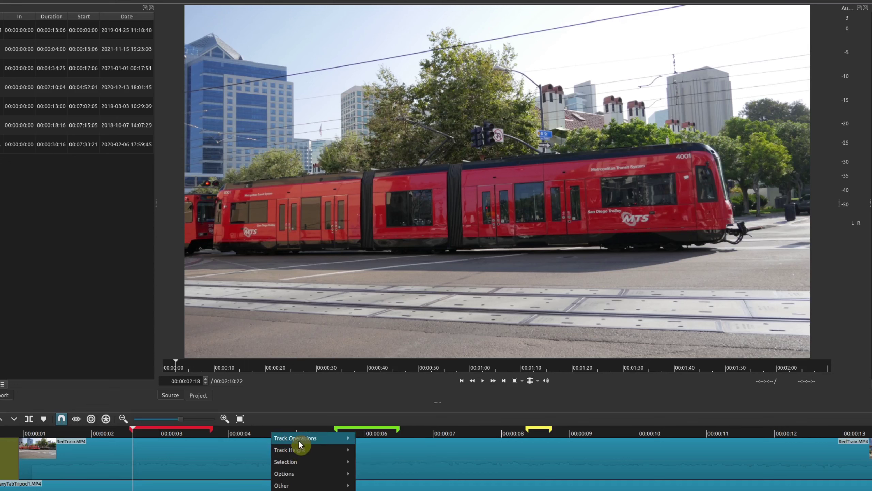
mouse_move(301, 443)
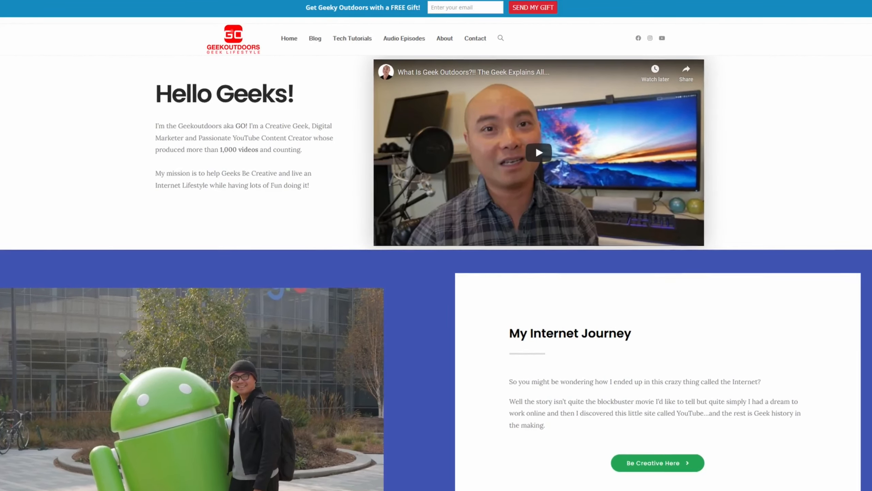
scroll(down, 3)
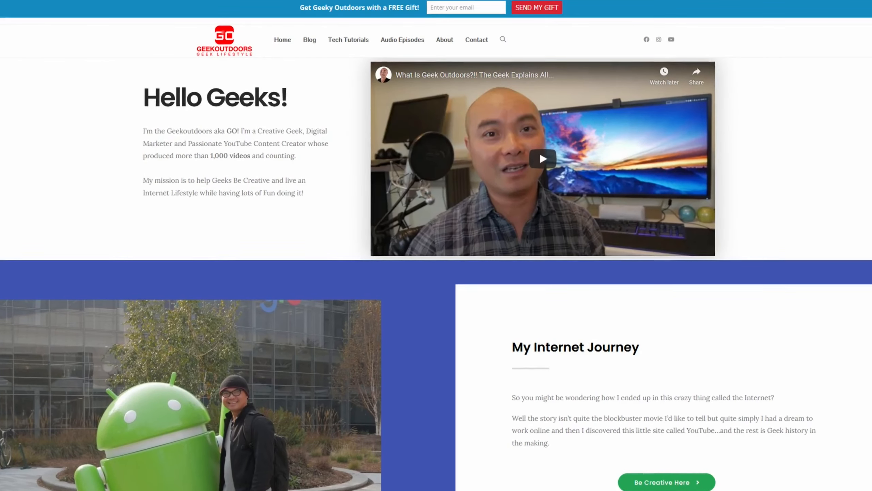